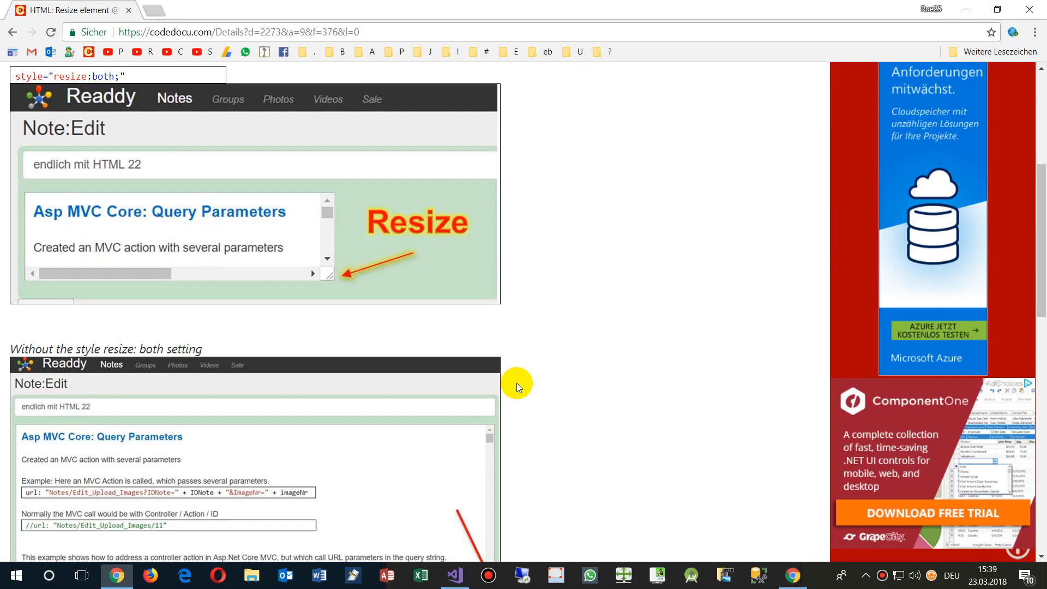
pyautogui.moveTo(325, 295)
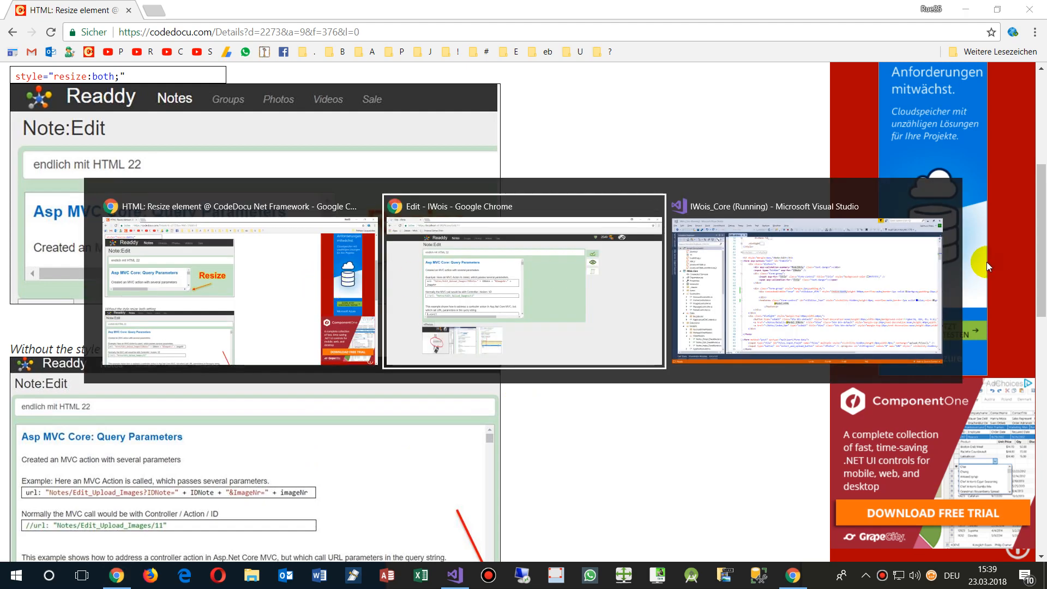
# - Change the ctlEditor_HTML div style in Edit.cshtml to resize:vertical
pyautogui.click(808, 287)
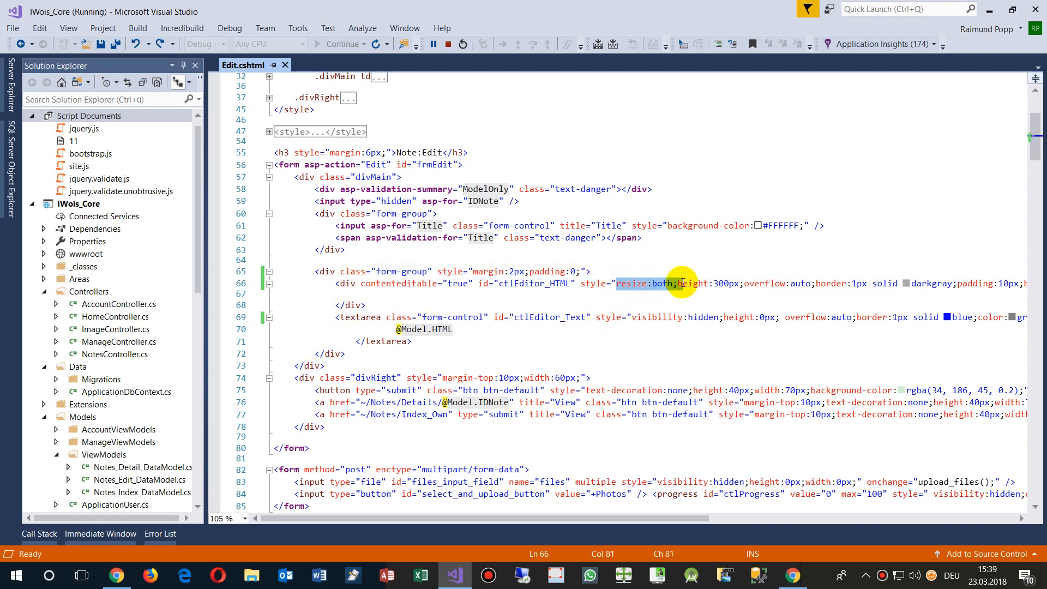
pyautogui.click(661, 283)
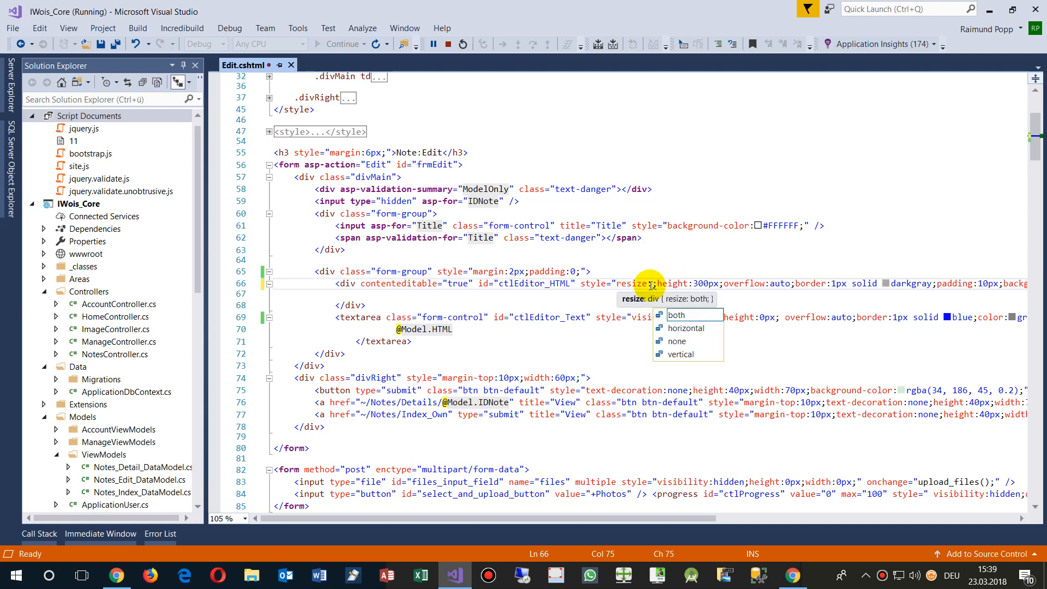
pyautogui.moveTo(676, 315)
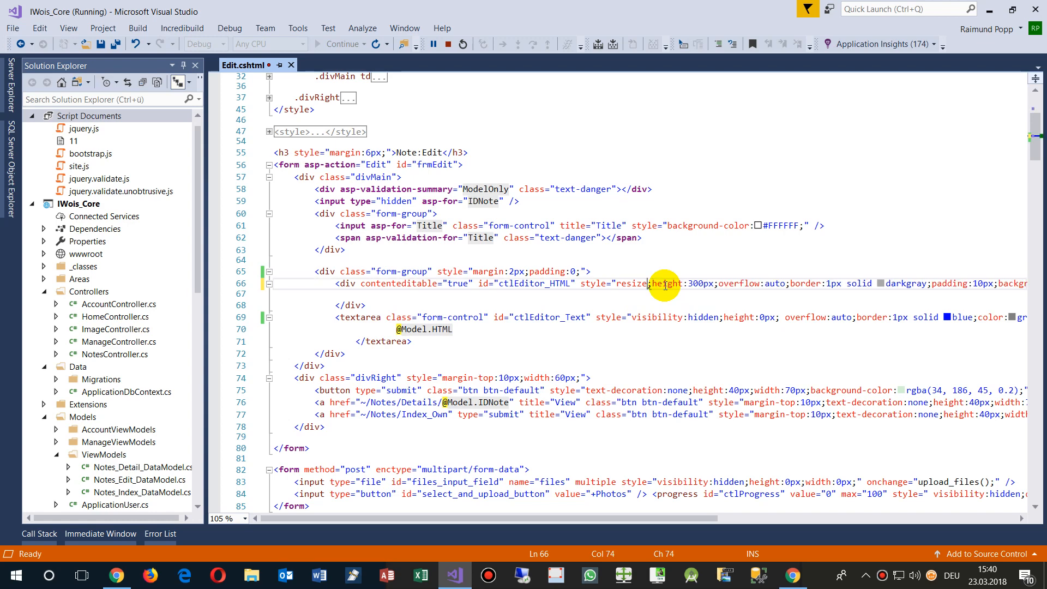
pyautogui.write(':vertical')
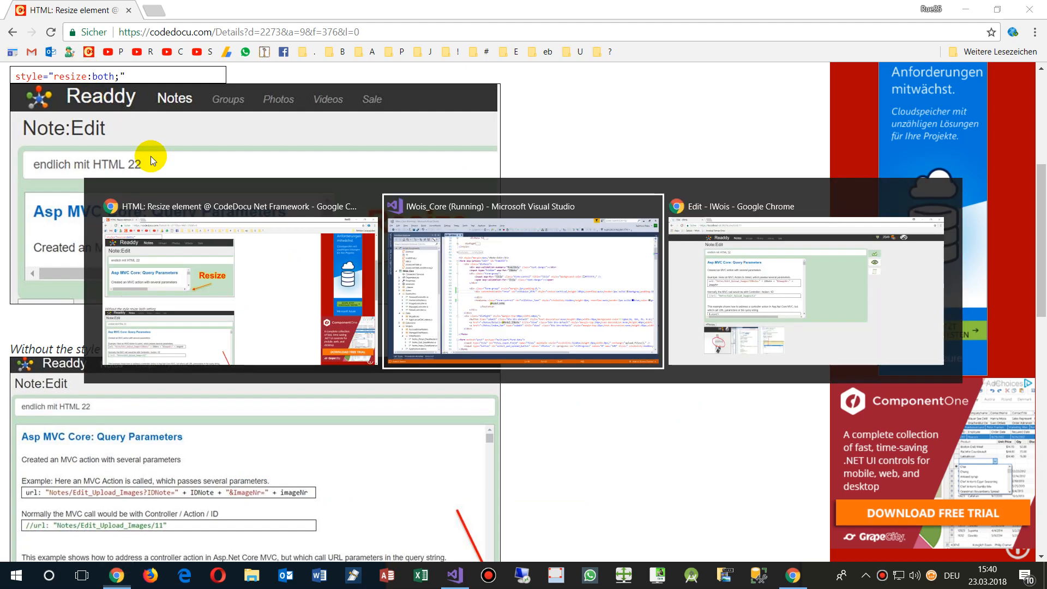
# - Inspect the note editor's resize grip, then scroll the CodeDocu tutorial to its resize screenshots
pyautogui.click(806, 286)
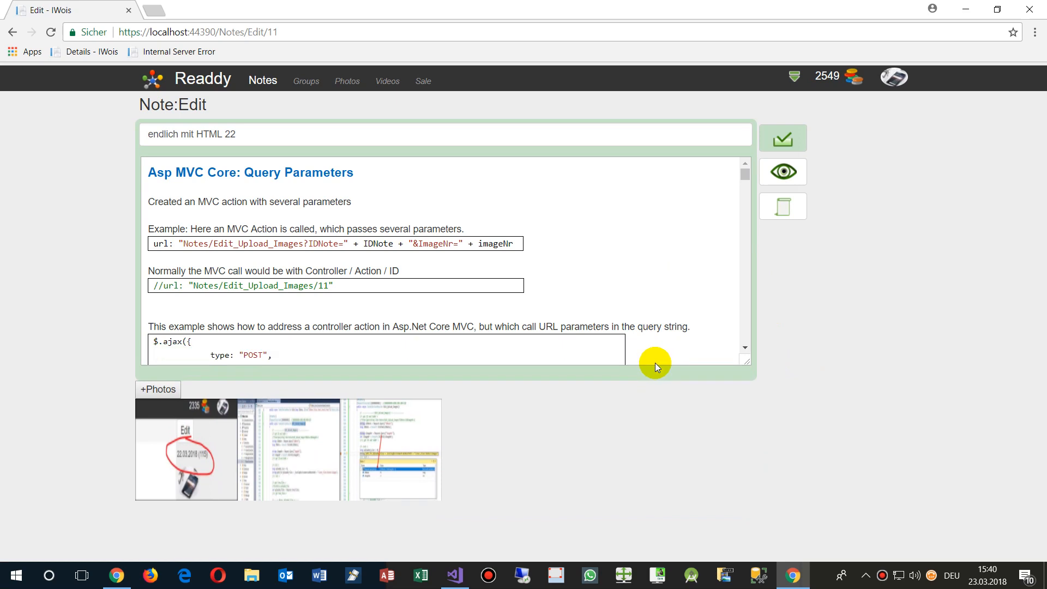
pyautogui.moveTo(407, 324)
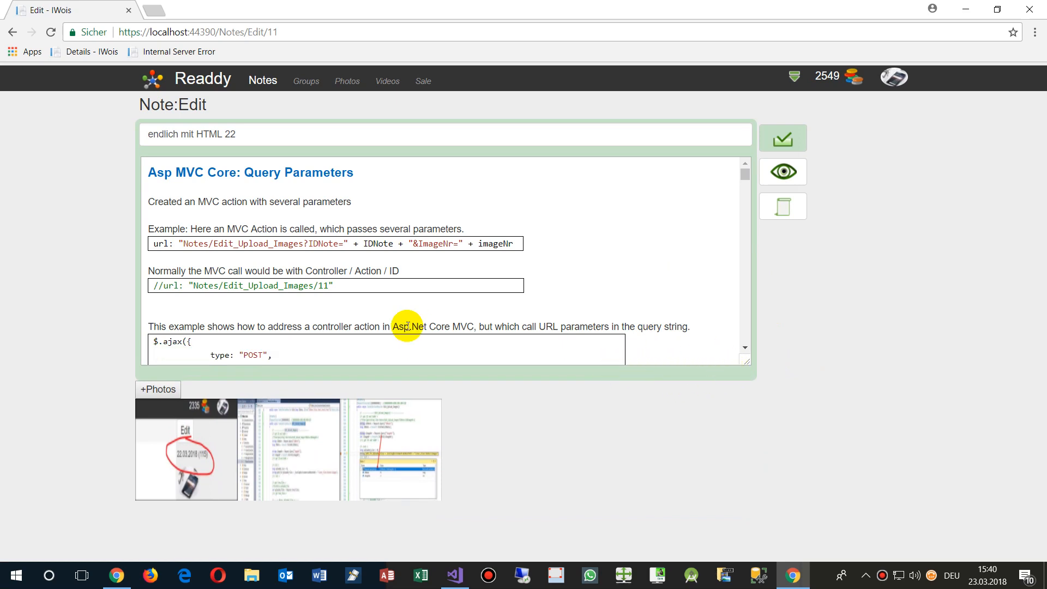
pyautogui.moveTo(576, 354)
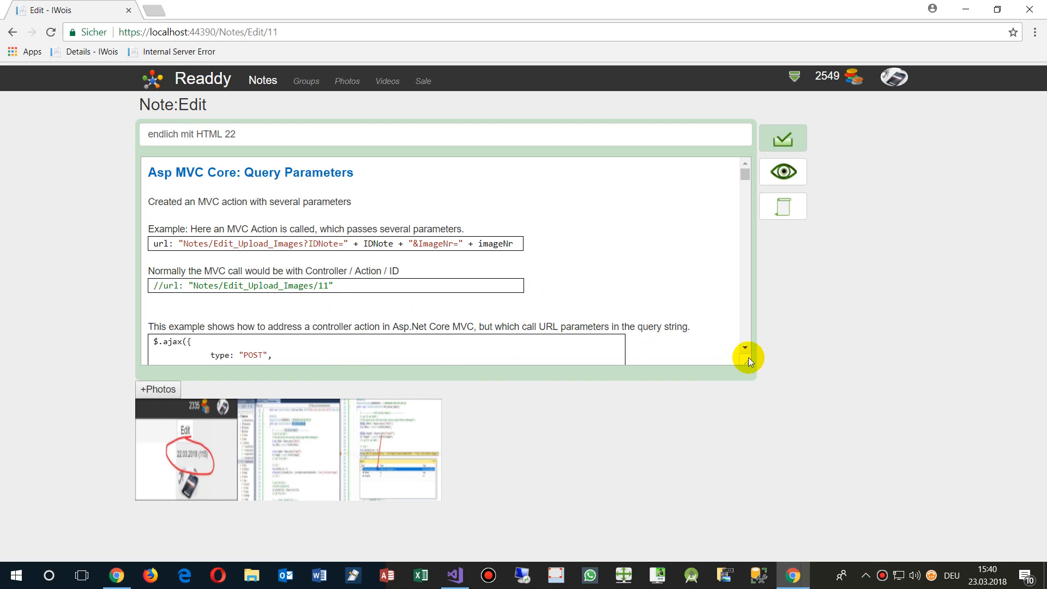
pyautogui.moveTo(304, 487)
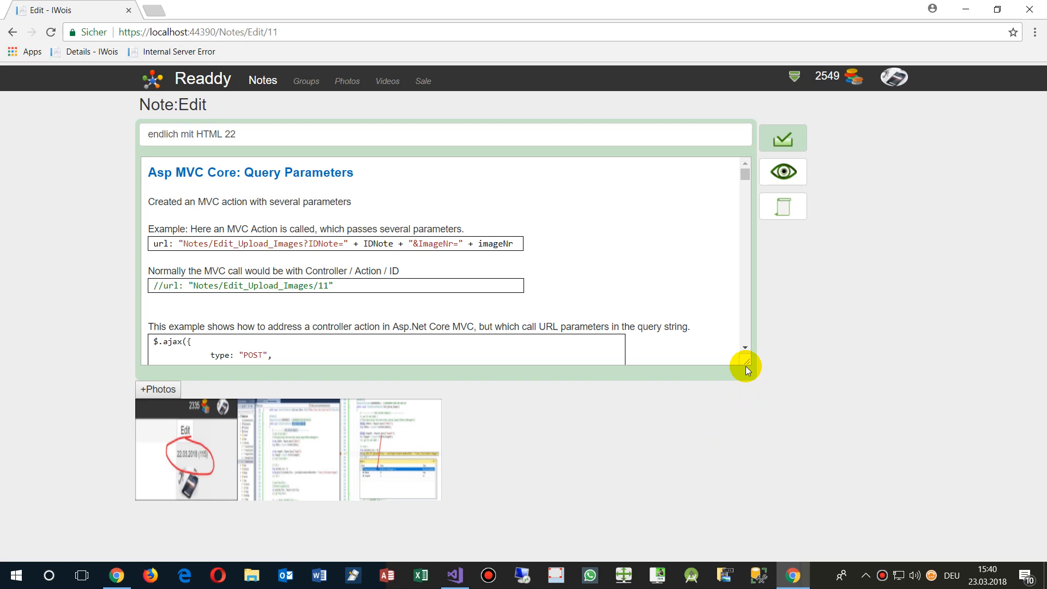
pyautogui.moveTo(195, 432)
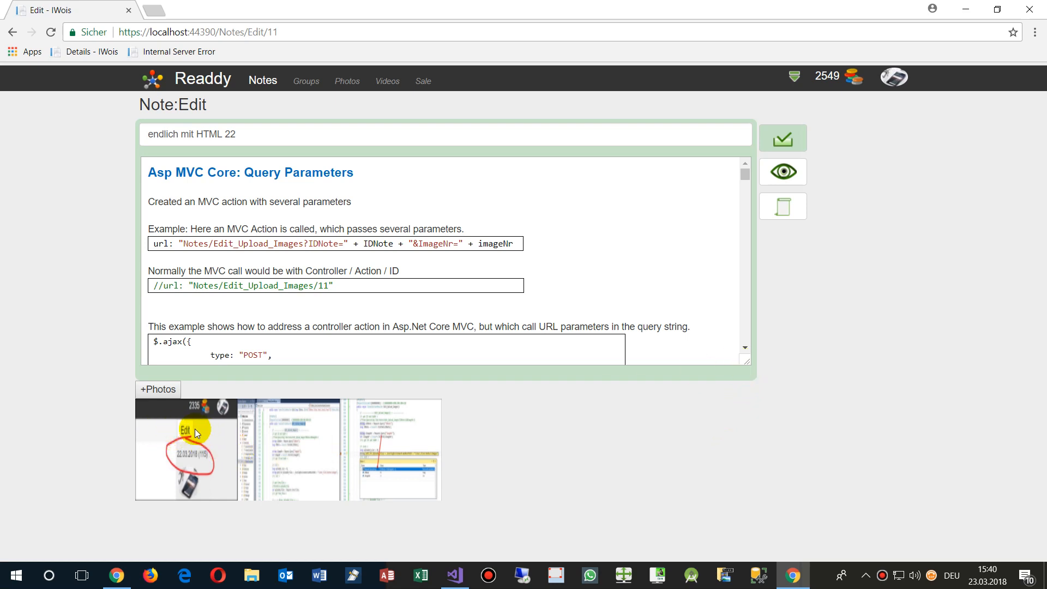
pyautogui.moveTo(425, 450)
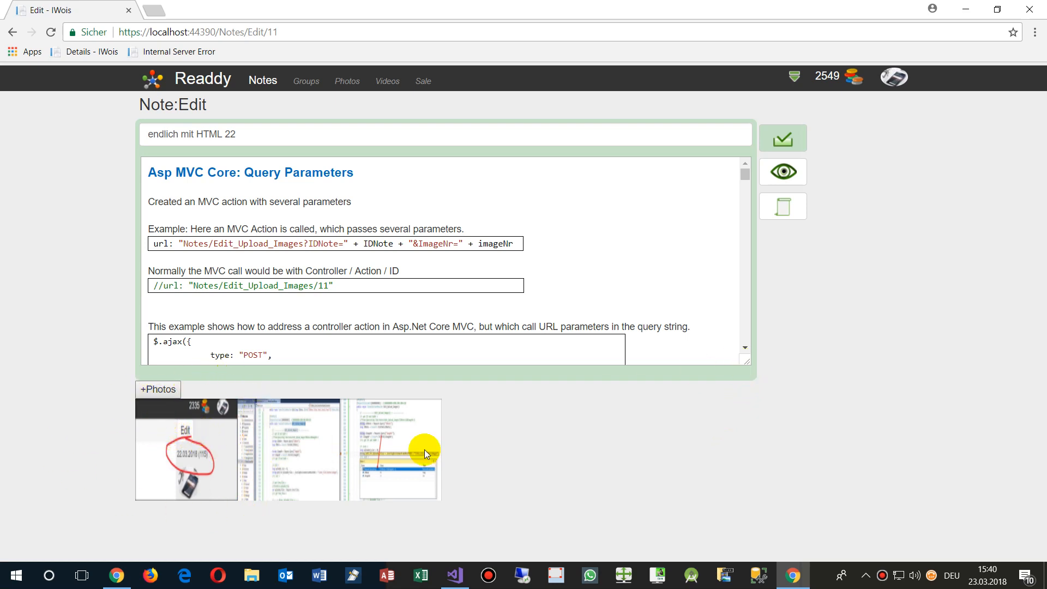
pyautogui.moveTo(489, 447)
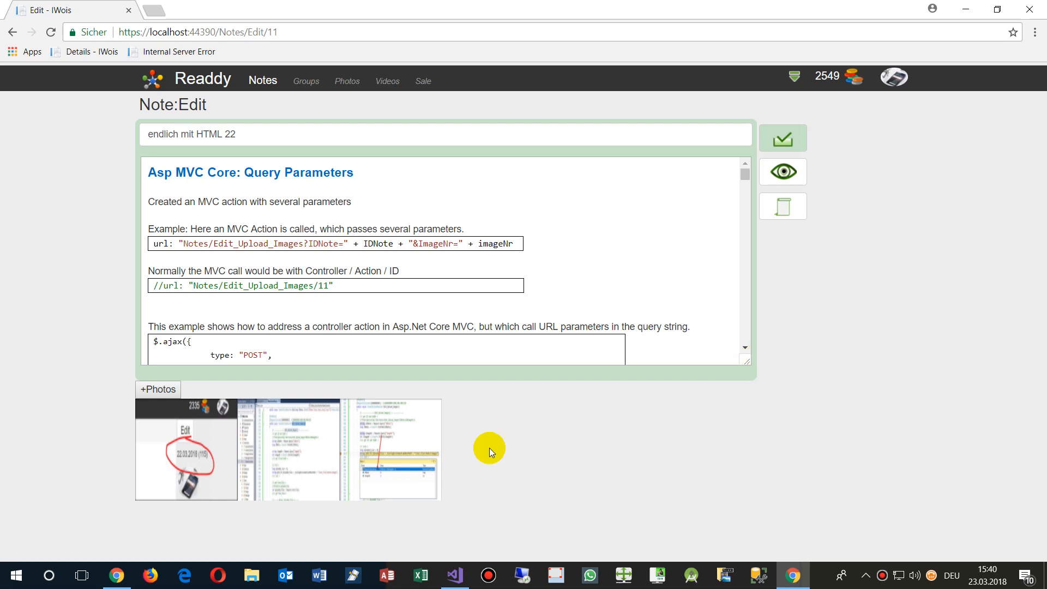
pyautogui.moveTo(163, 417)
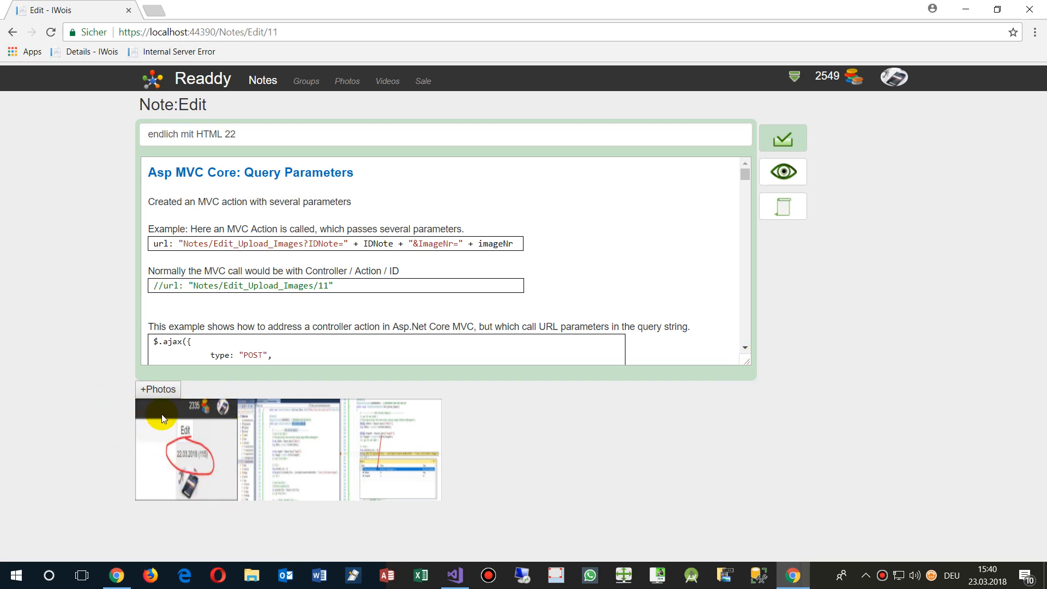
pyautogui.moveTo(269, 533)
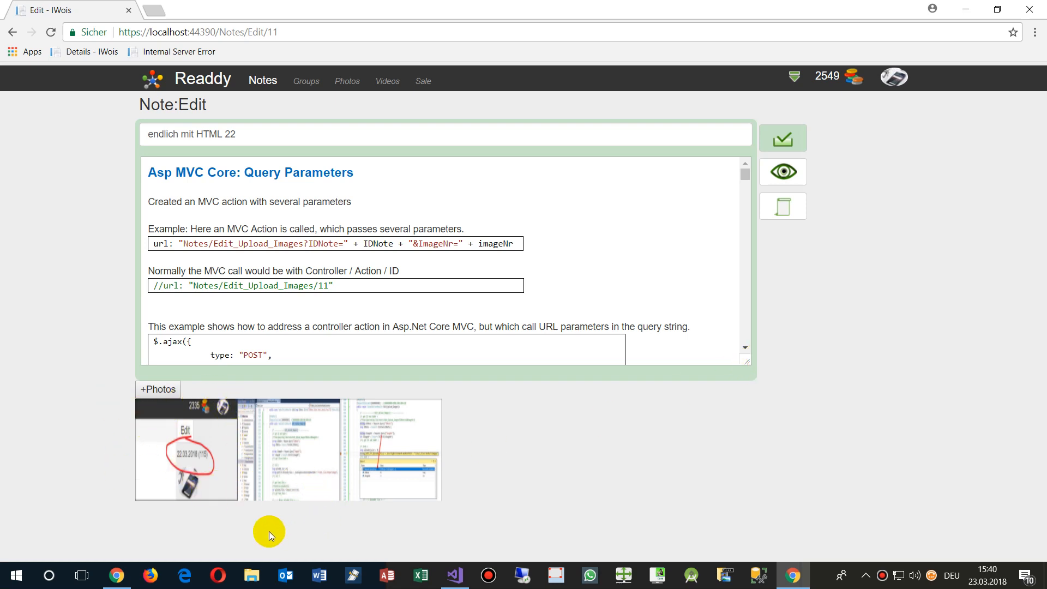
pyautogui.moveTo(141, 452)
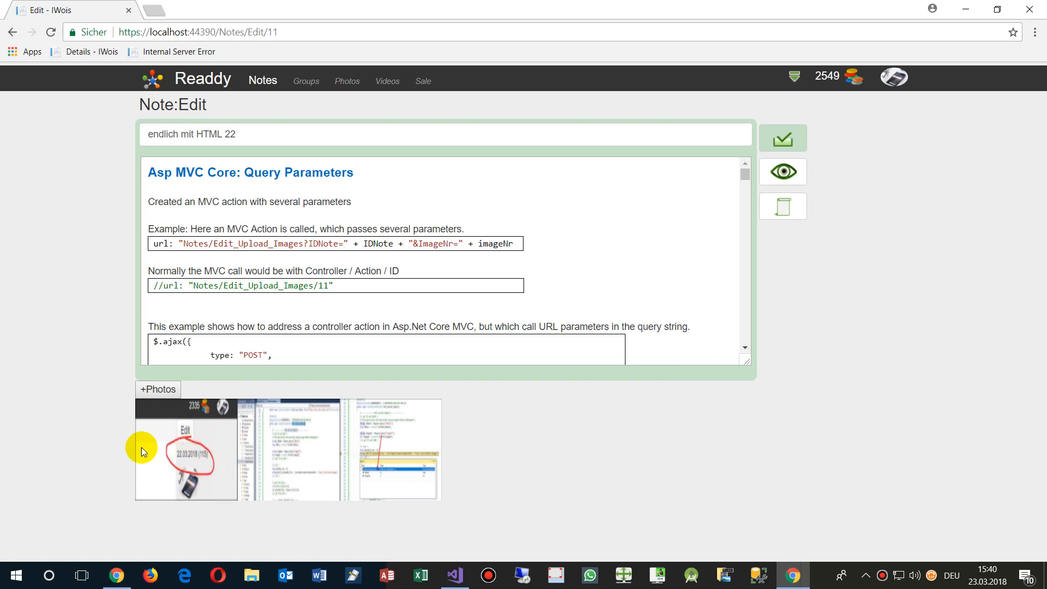
pyautogui.moveTo(153, 444)
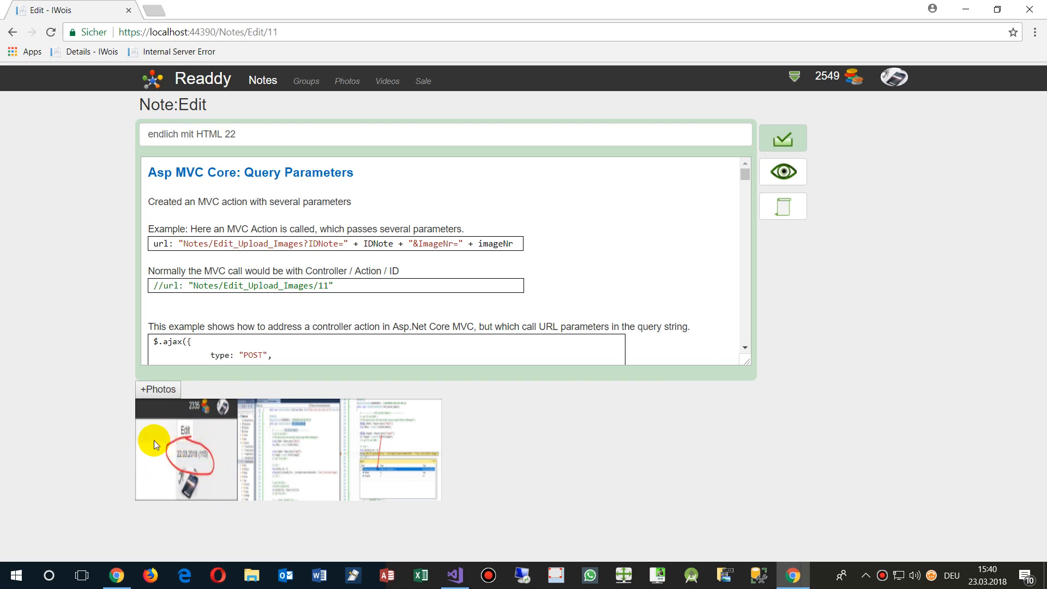
pyautogui.moveTo(773, 359)
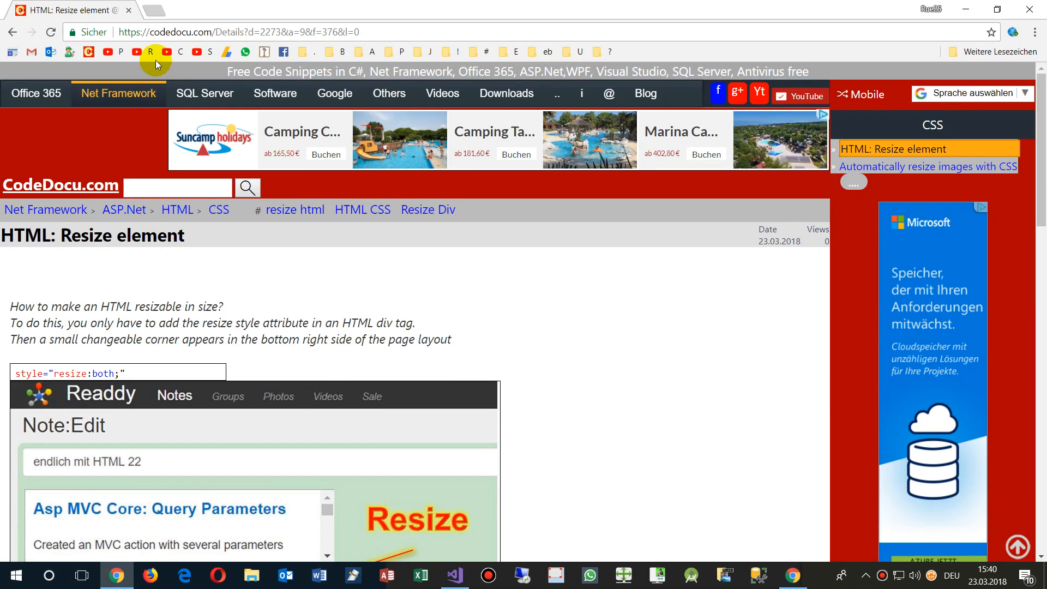
pyautogui.click(119, 93)
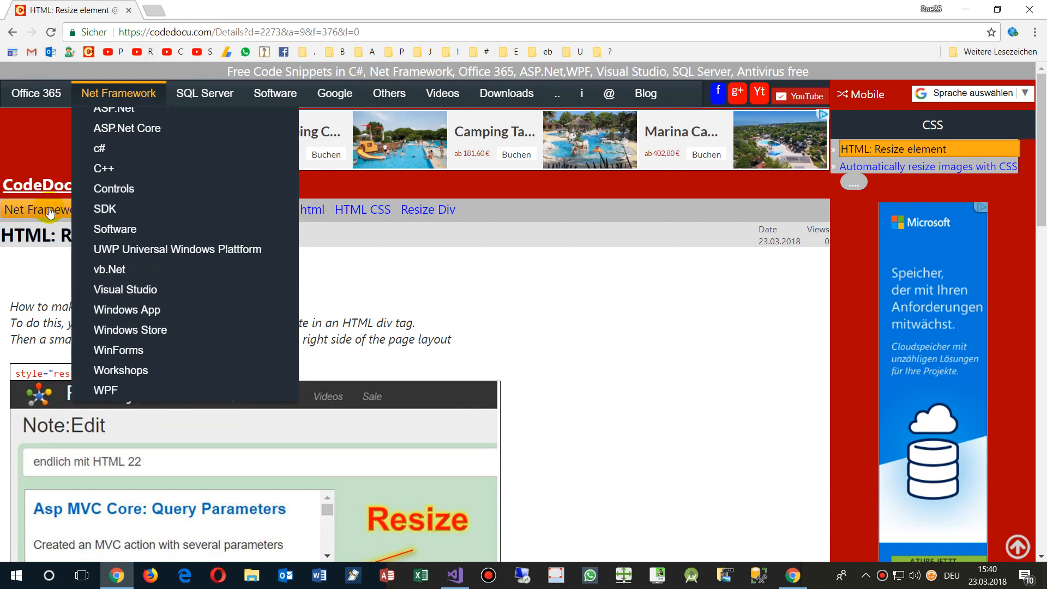
pyautogui.scroll(-3)
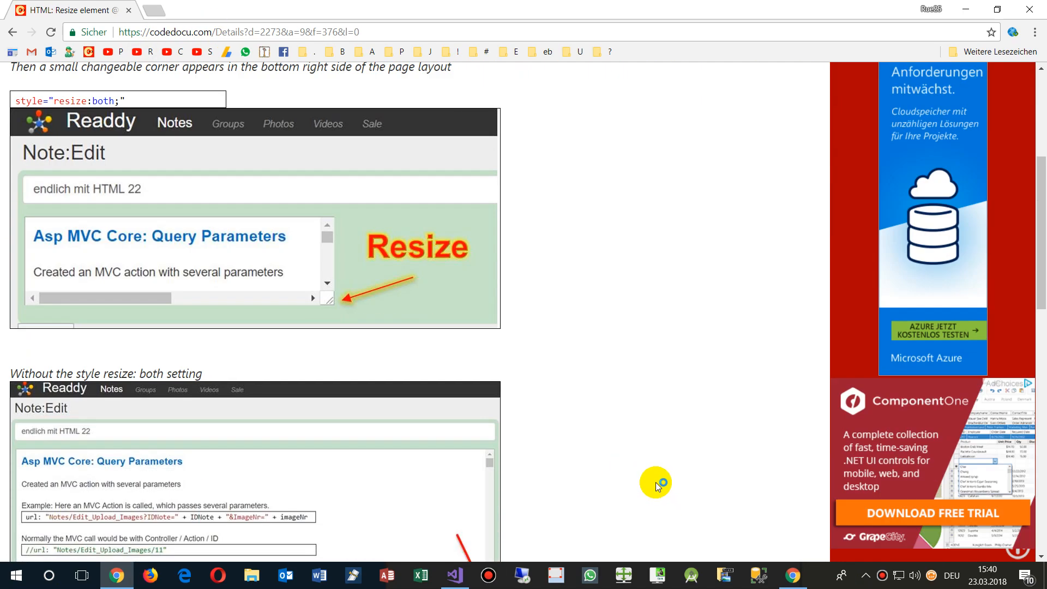